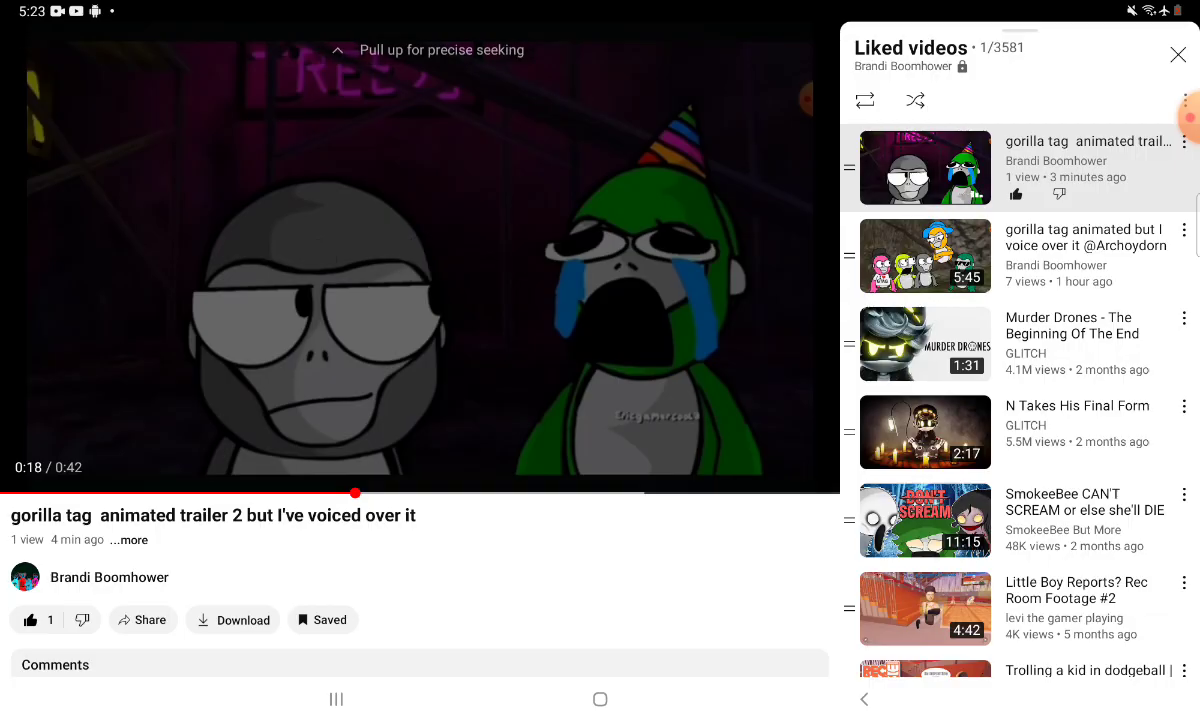
# Scrub the trailer 2 voice-over video back from 0:18 to 0:15
pyautogui.moveTo(355, 493); pyautogui.dragTo(321, 493)
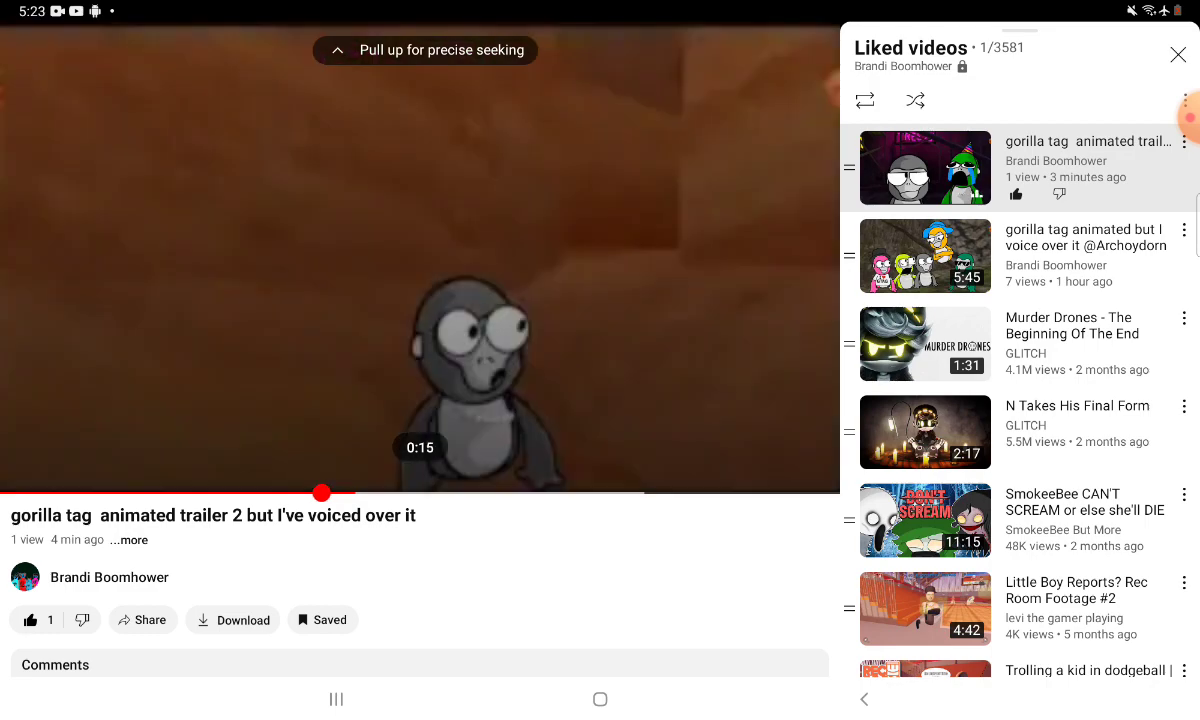
# Resume the trailer 2 voice-over video from 0:15 and watch it play
pyautogui.click(420, 260)
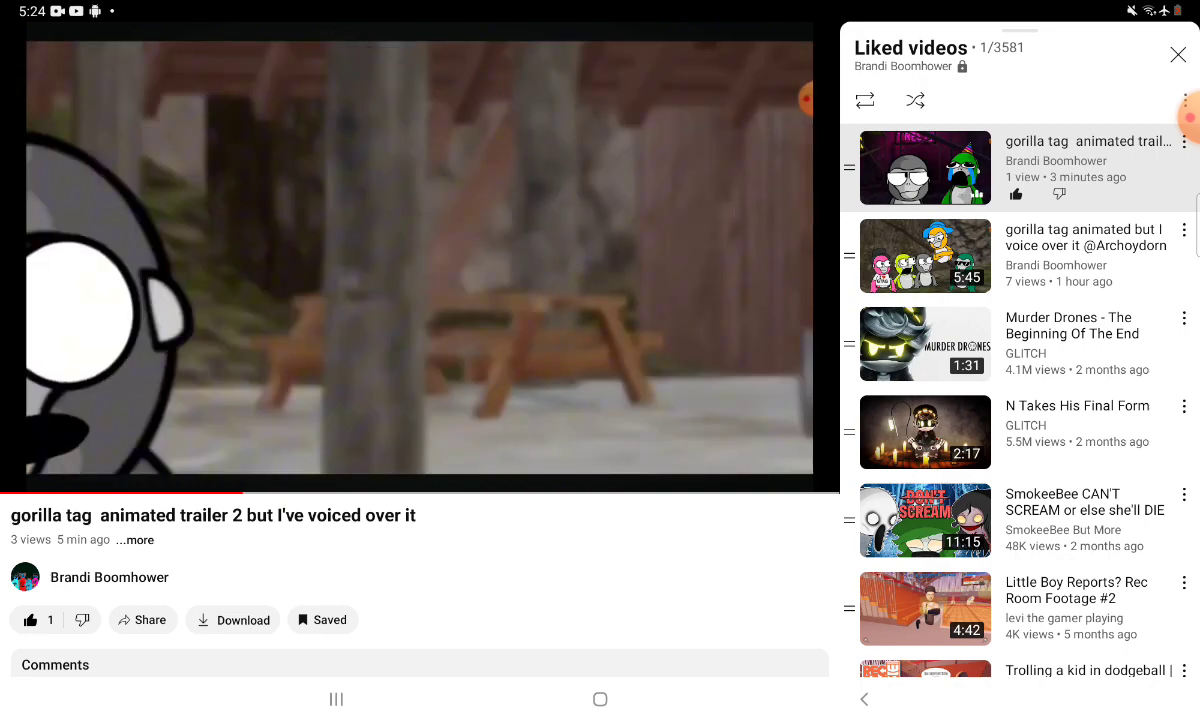
# Show the player controls and pause the video at 0:15 of 0:42
pyautogui.click(418, 256)
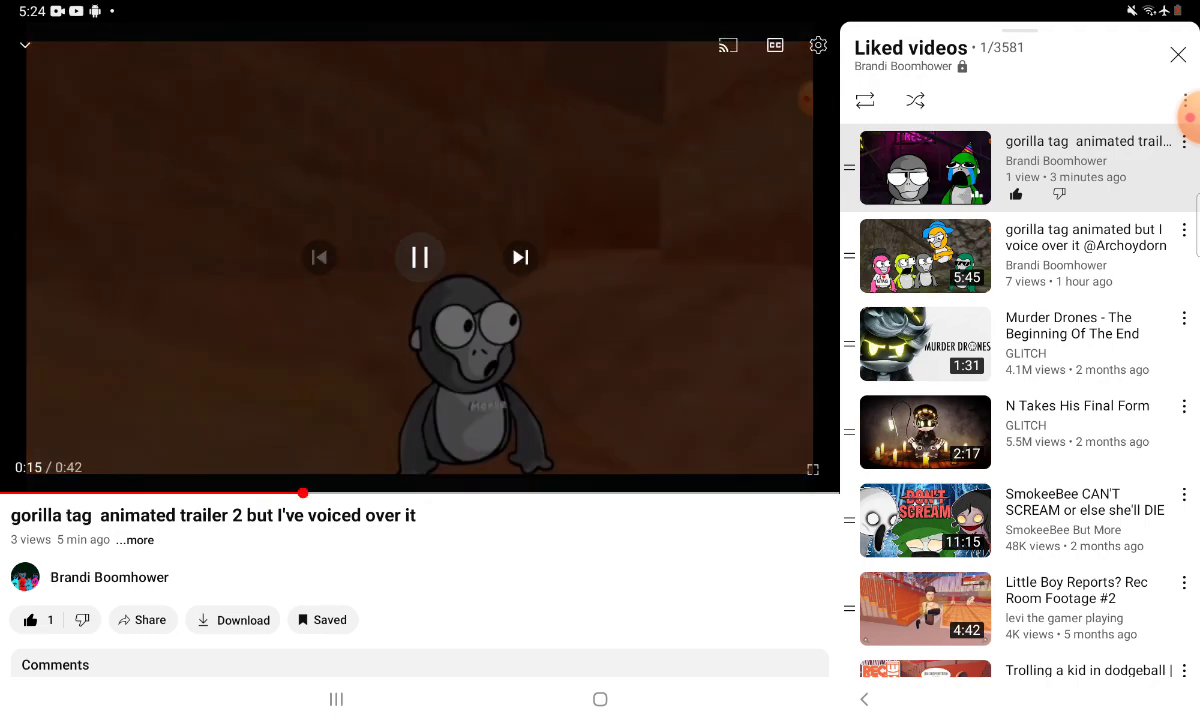
pyautogui.click(420, 257)
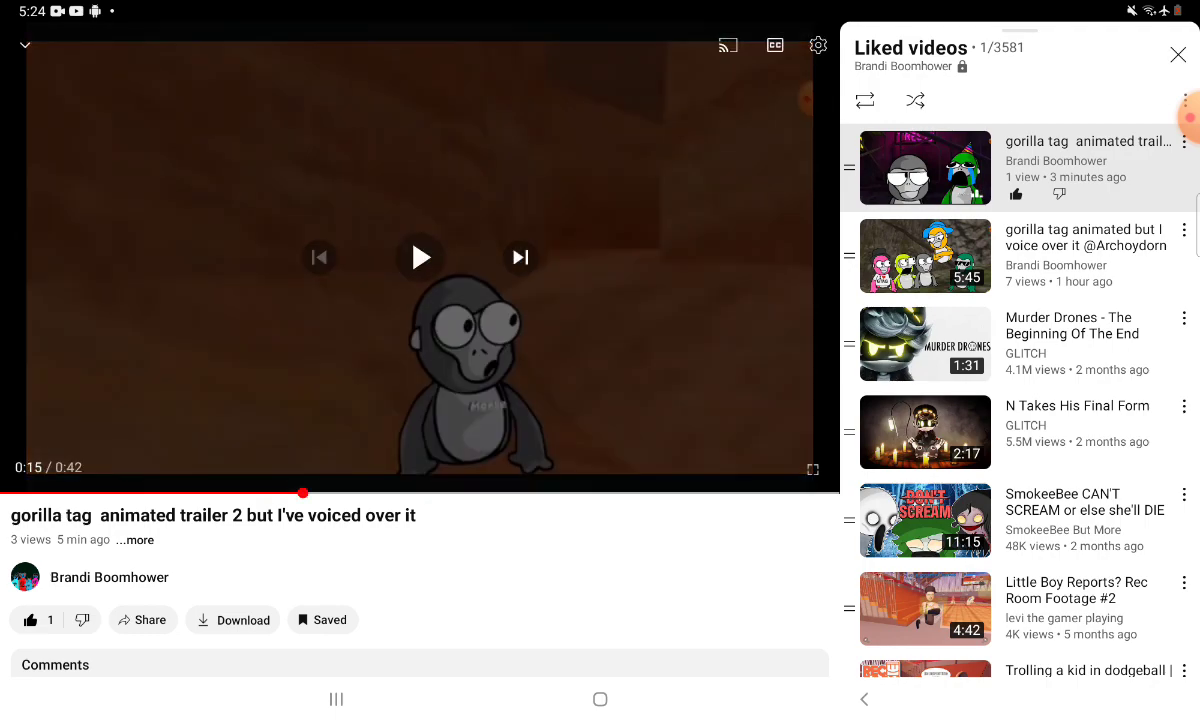